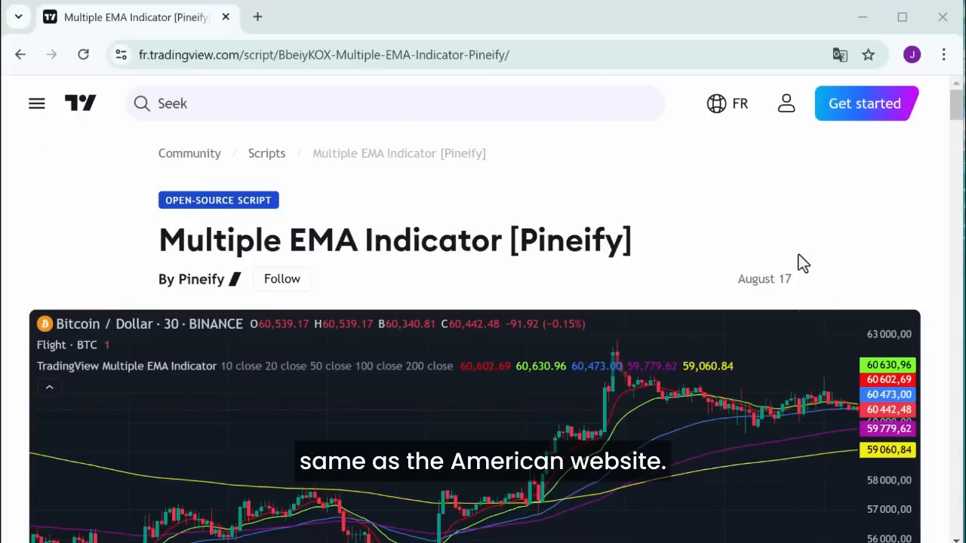
- Scroll through the Multiple EMA Indicator [Pineify] description down to the Open-source script code block
scroll(down, 3)
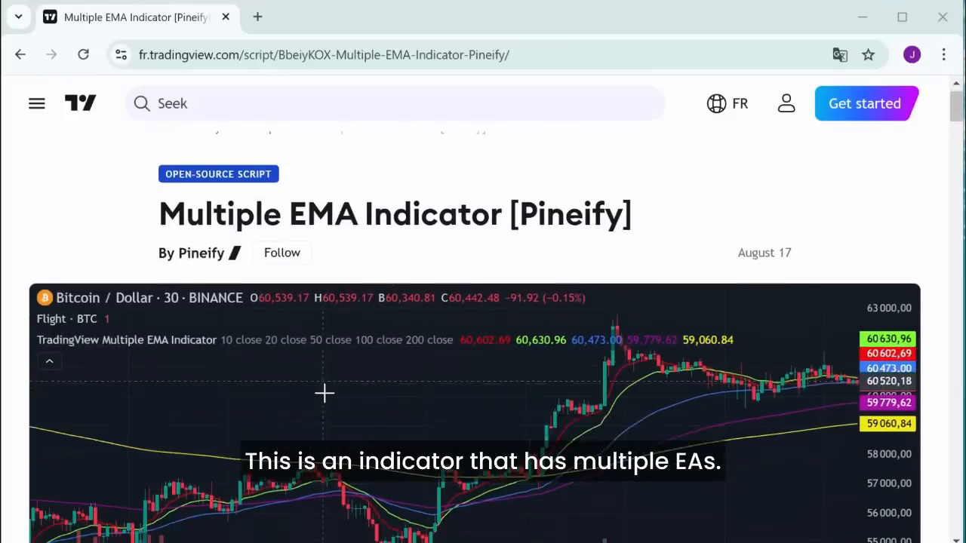
scroll(down, 3)
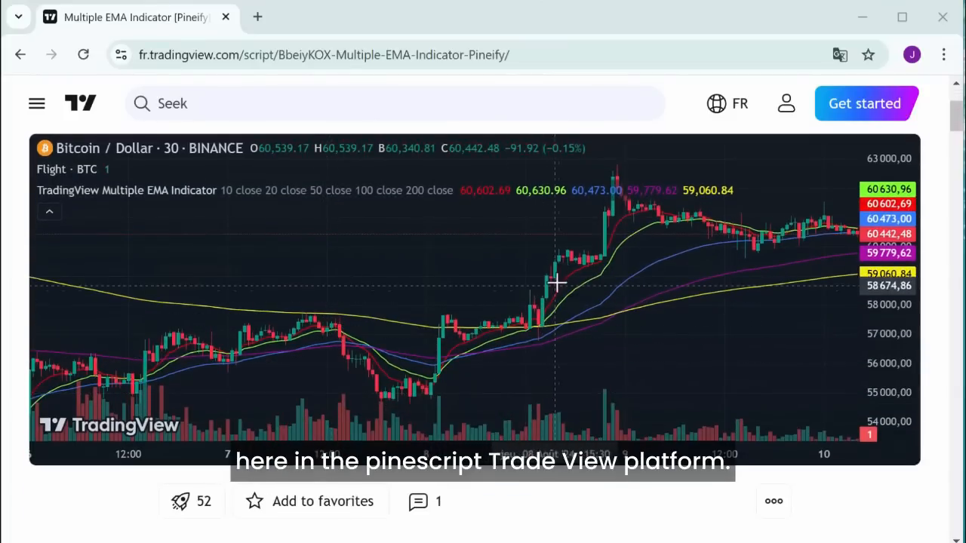
scroll(down, 3)
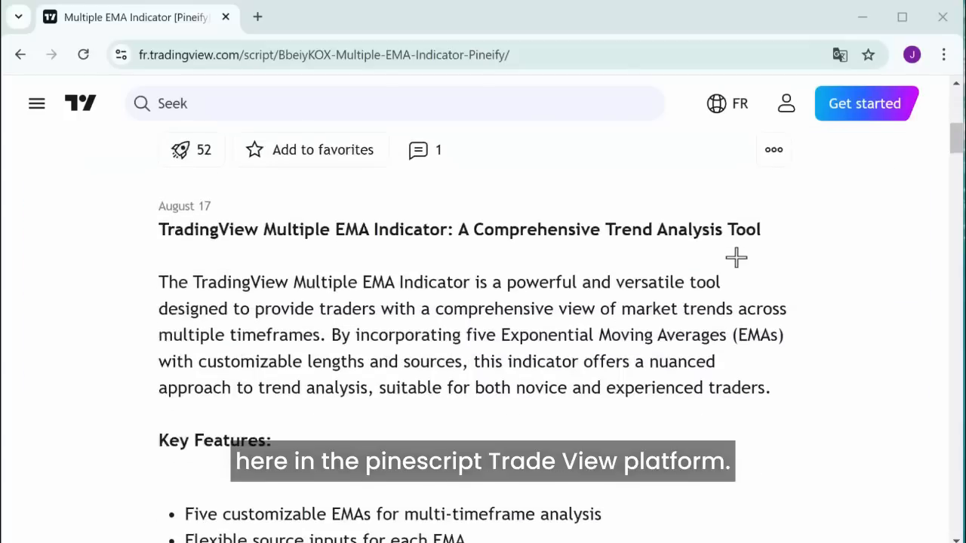
scroll(down, 3)
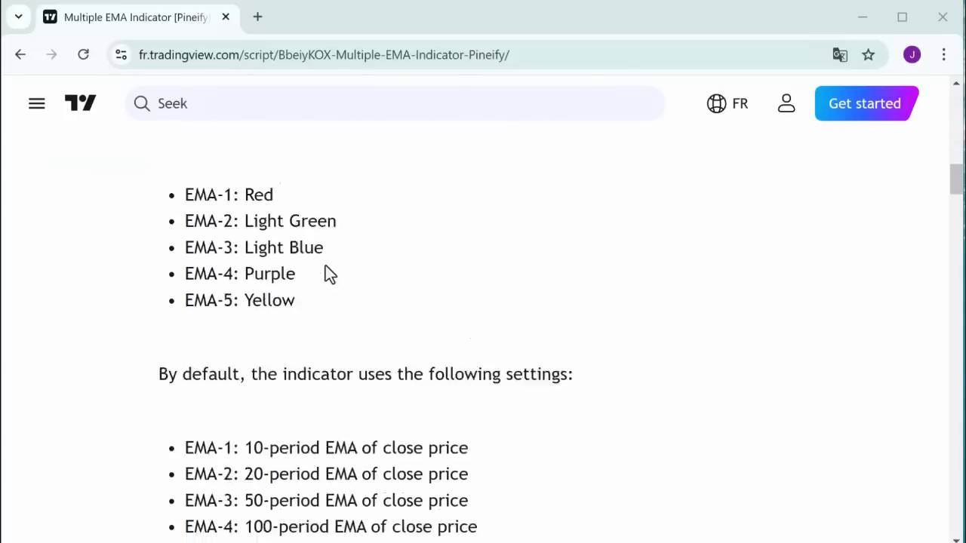
scroll(down, 3)
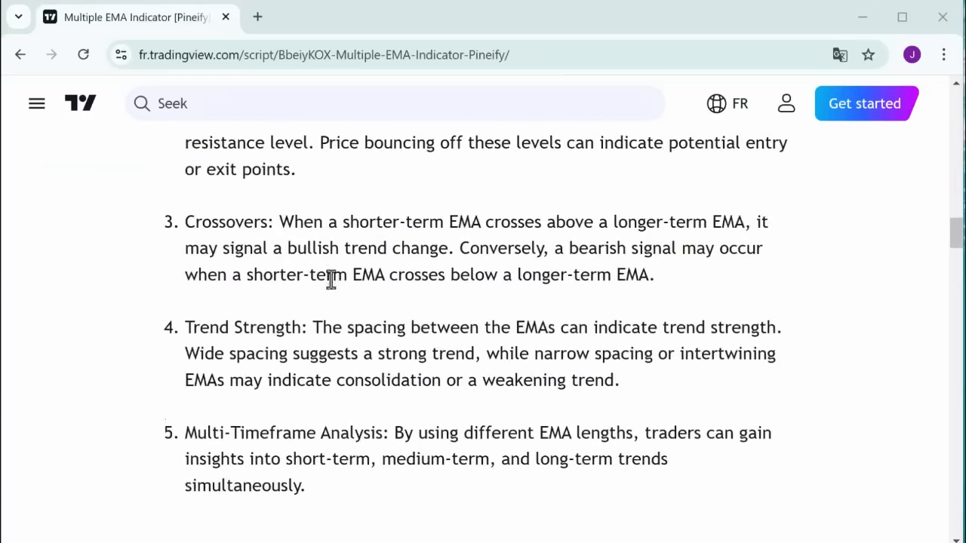
scroll(down, 3)
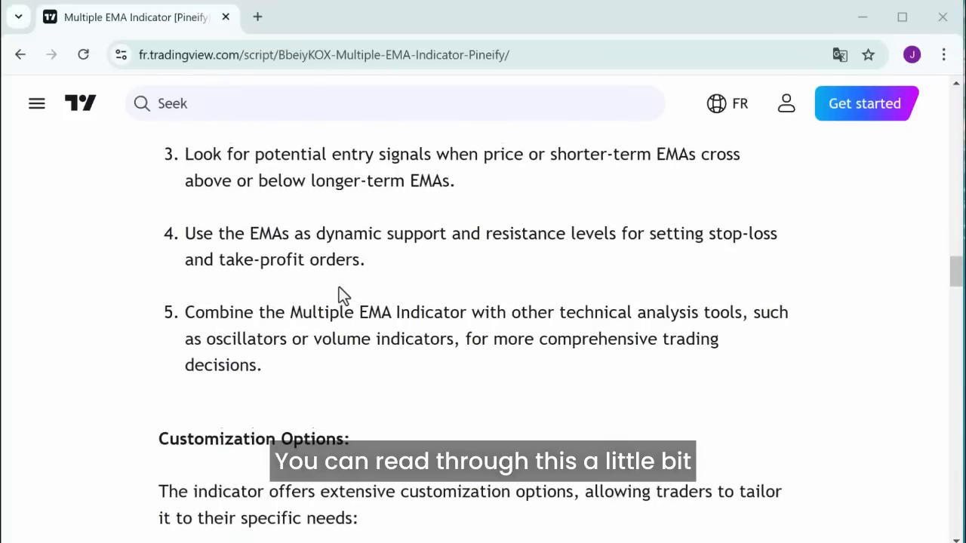
scroll(down, 3)
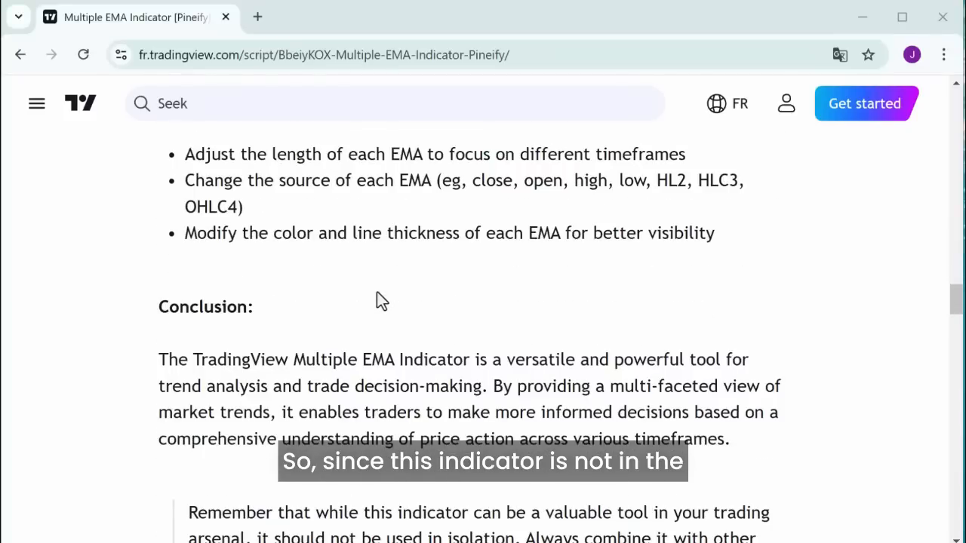
scroll(down, 3)
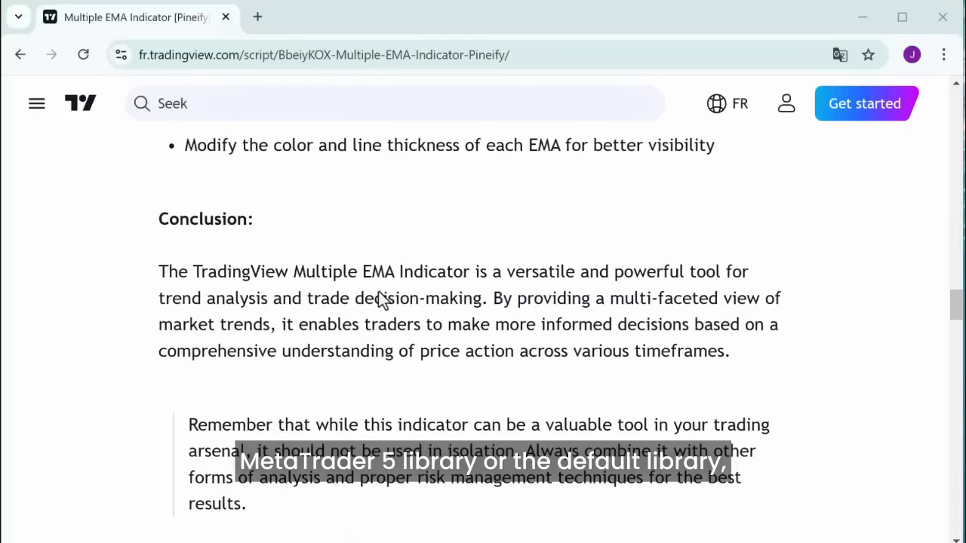
scroll(down, 3)
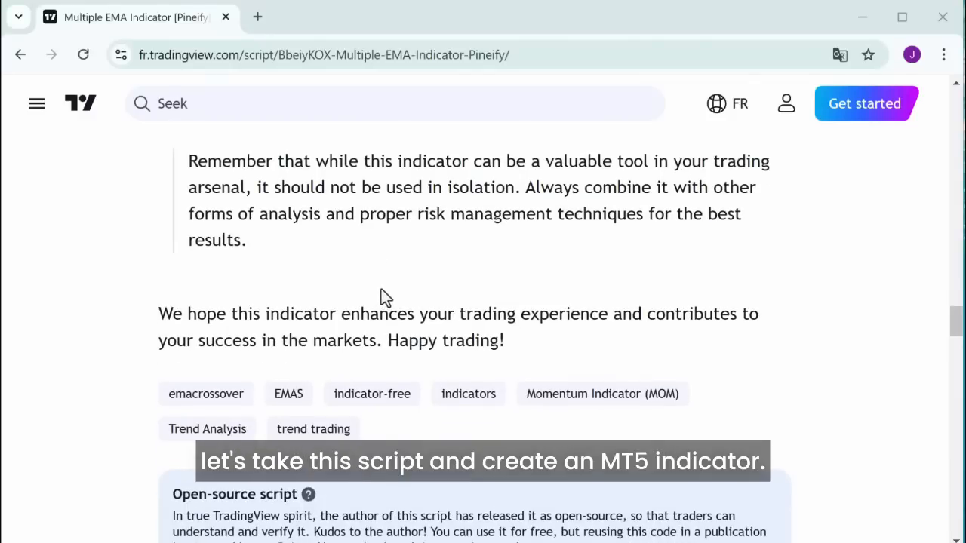
scroll(down, 3)
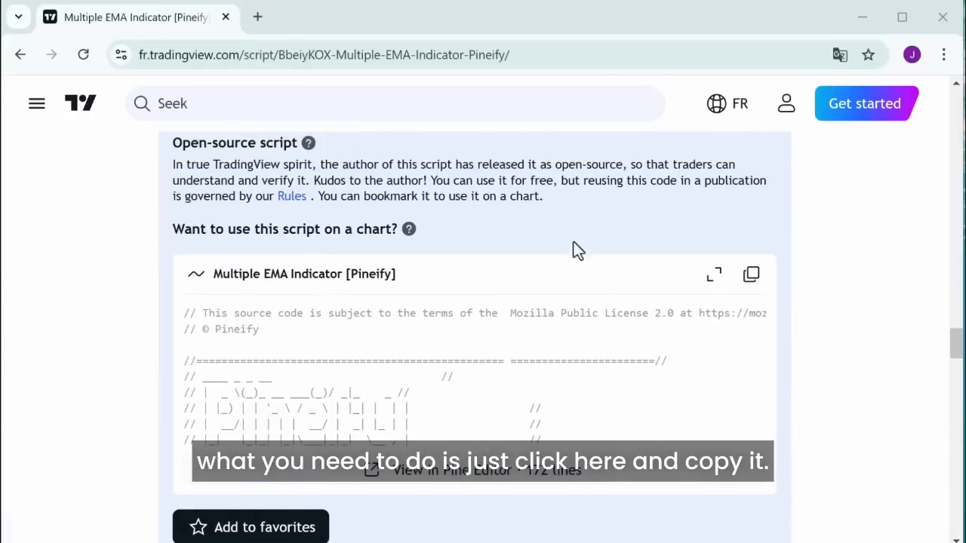
- Copy the Multiple EMA Indicator's Pine Script source code to the clipboard from the code box
click(751, 274)
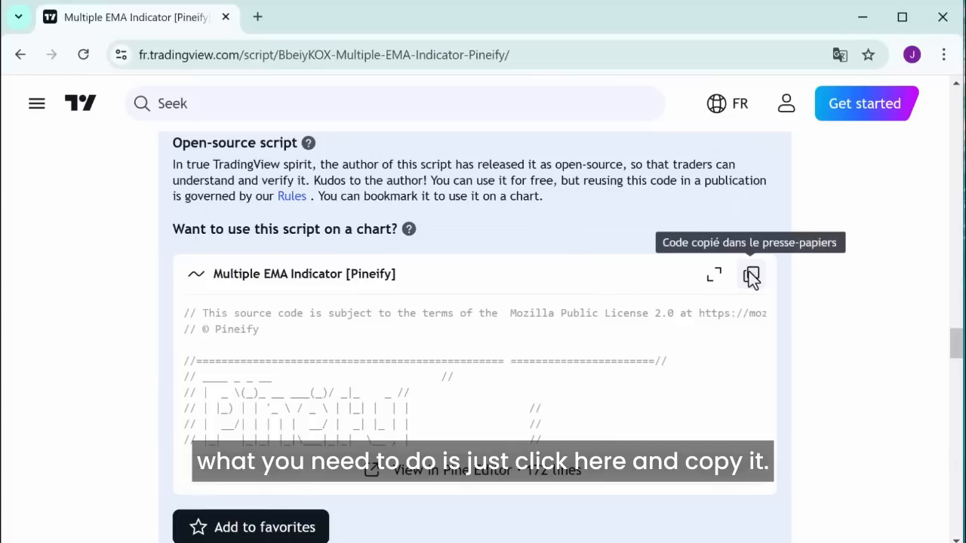
click(752, 277)
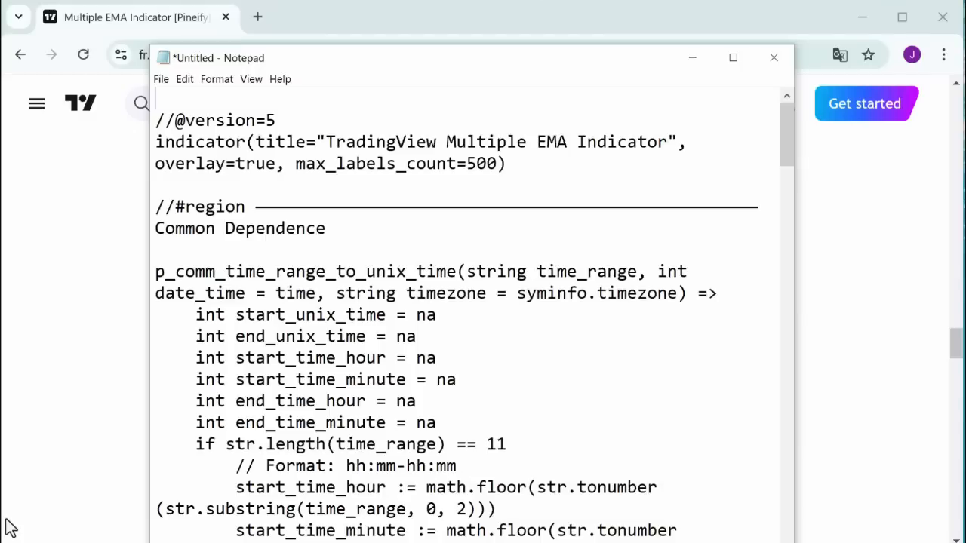
- Insert the MT5 conversion request with #property lines above the pasted Pine Script
click(734, 58)
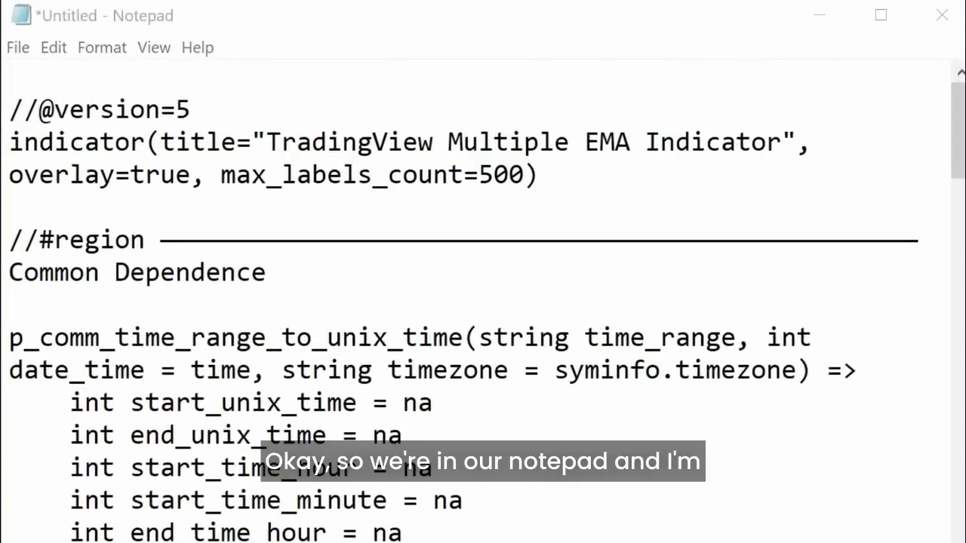
mouse_move(12, 72)
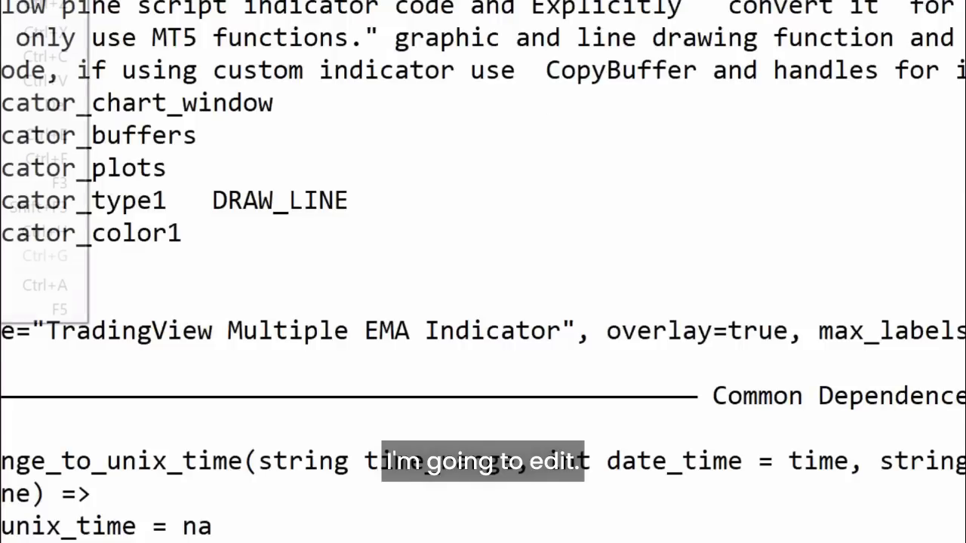
- Select the entire conversion request plus Pine Script code and copy it via the Edit menu
click(48, 72)
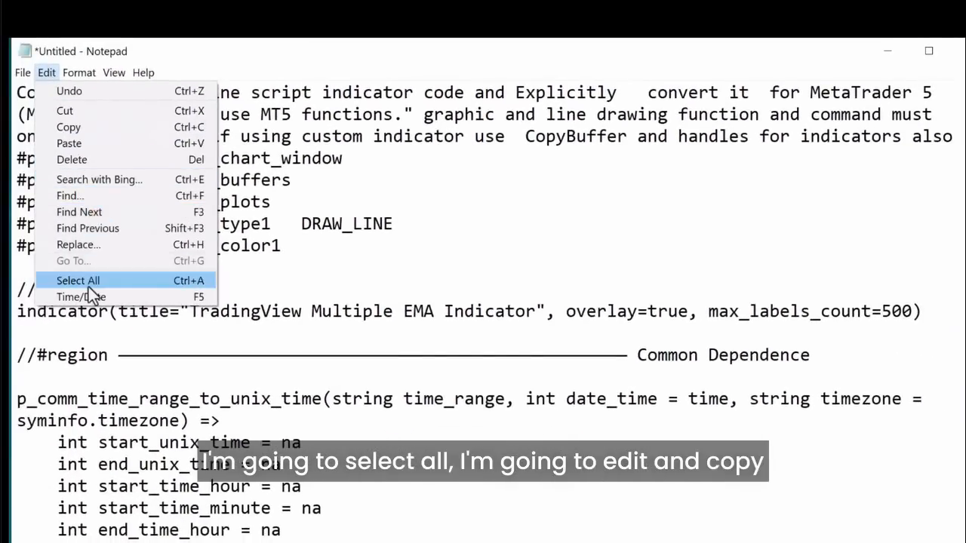
click(78, 280)
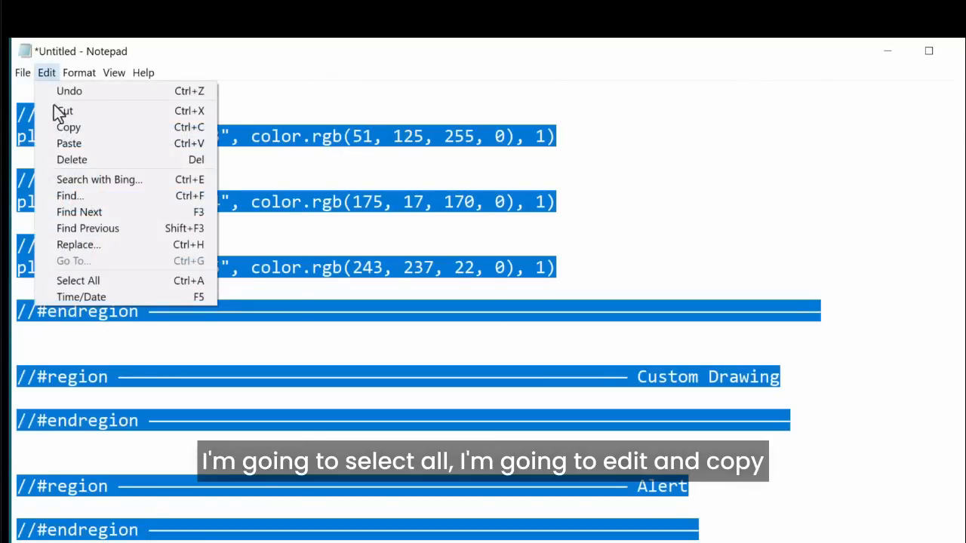
click(70, 127)
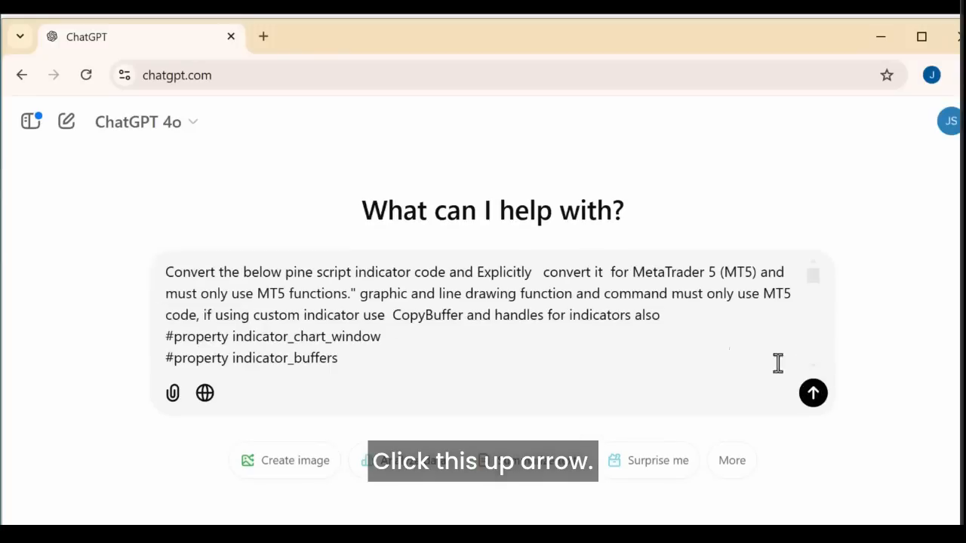
- Send the pasted conversion prompt so ChatGPT starts generating the MT5 EMA indicator code
click(812, 392)
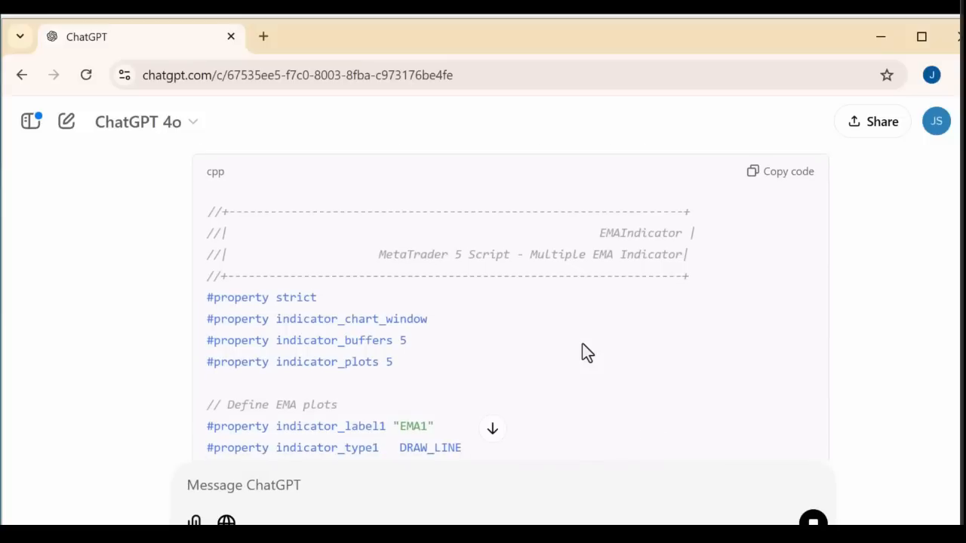
scroll(down, 3)
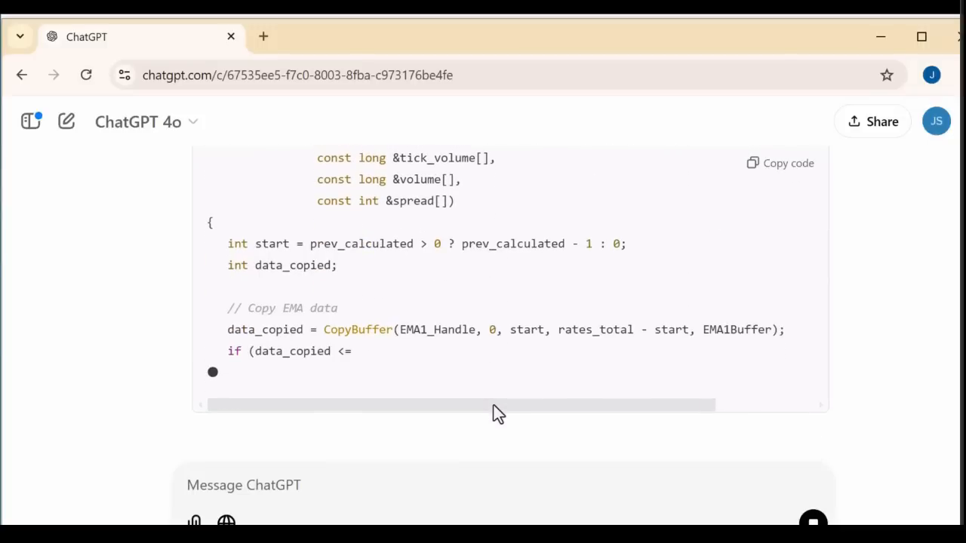
- Read down to the code's end and the Explanation of buffers, handles, error handling and plot colours
scroll(down, 3)
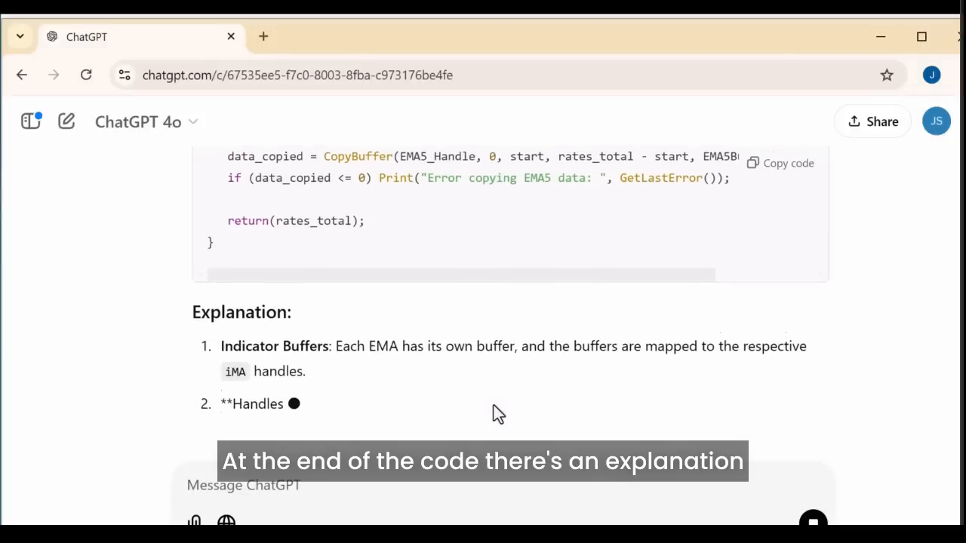
scroll(down, 3)
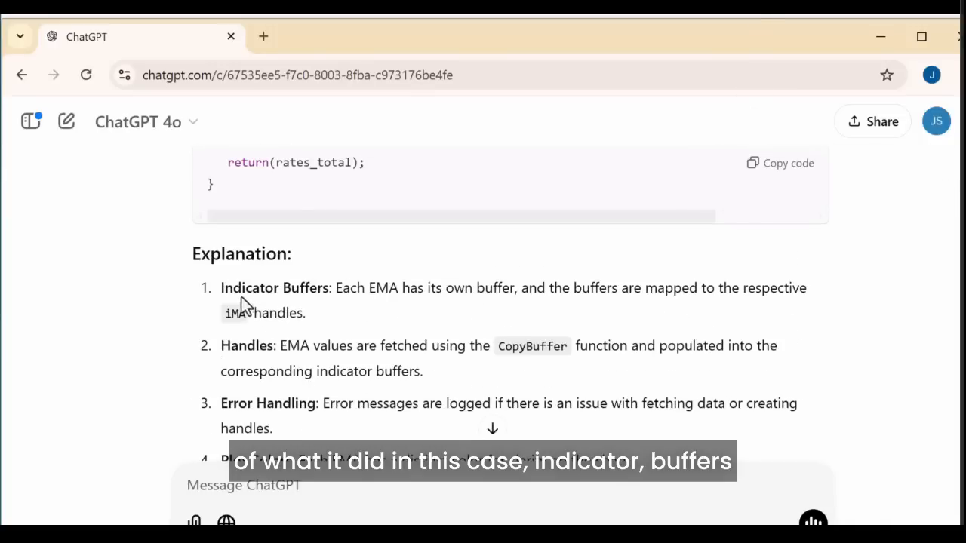
scroll(down, 3)
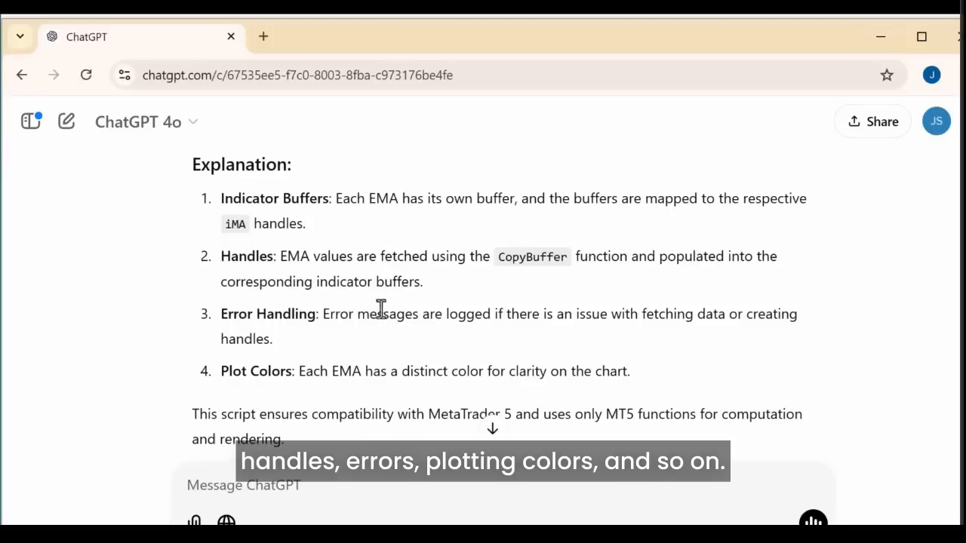
scroll(down, 3)
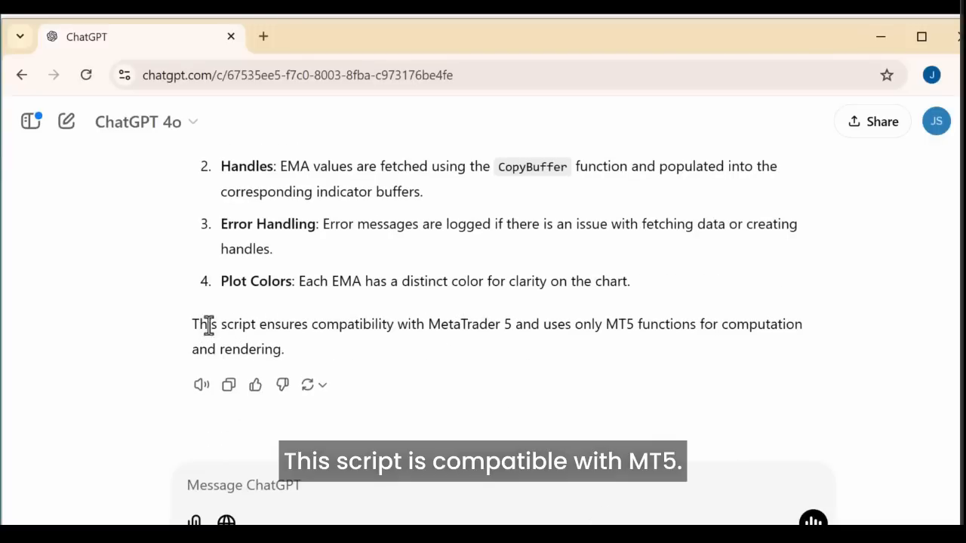
mouse_move(787, 334)
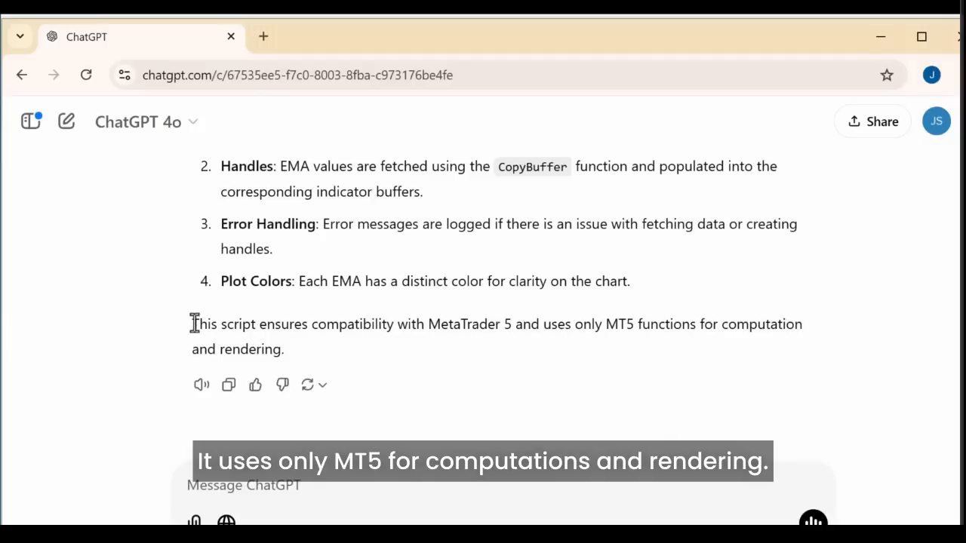
drag(190, 323, 286, 350)
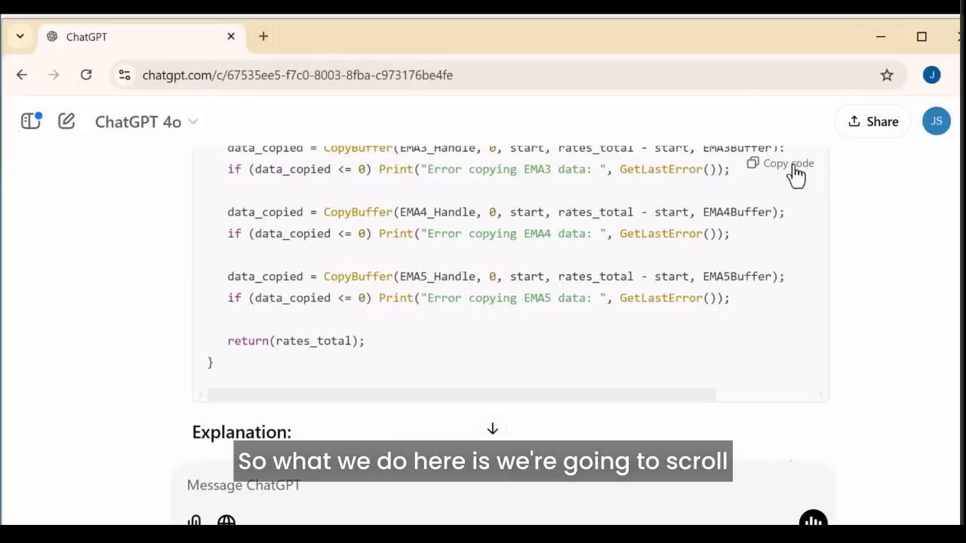
- Copy ChatGPT's generated MQL5 multiple EMA indicator code with Copy code
click(788, 163)
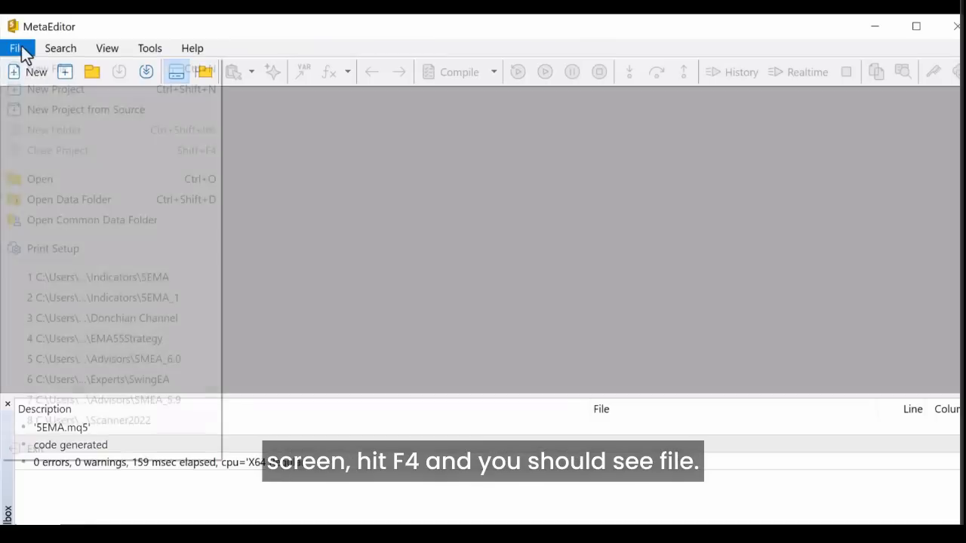
- Create a new Custom Indicator named 'Multiple EMA Indicator' through the MetaEditor wizard
click(18, 72)
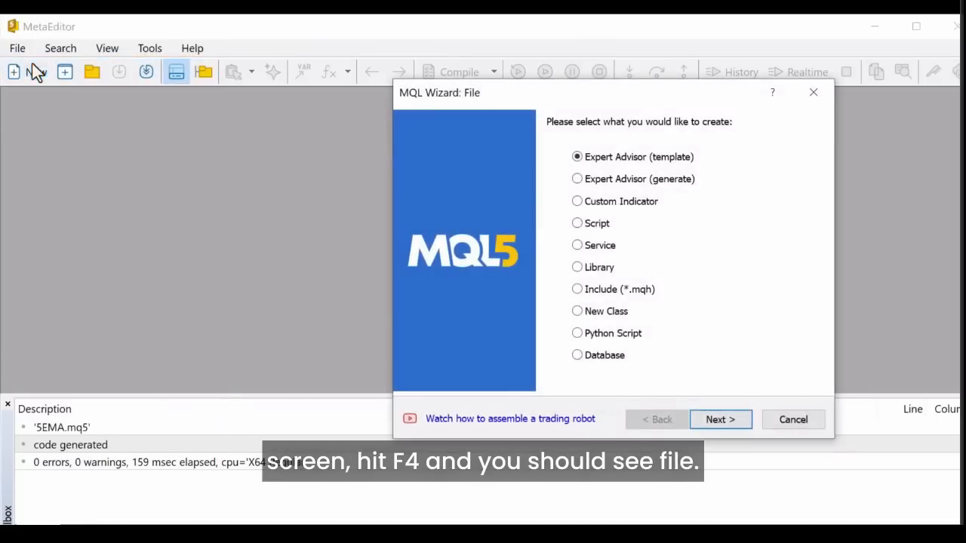
click(576, 201)
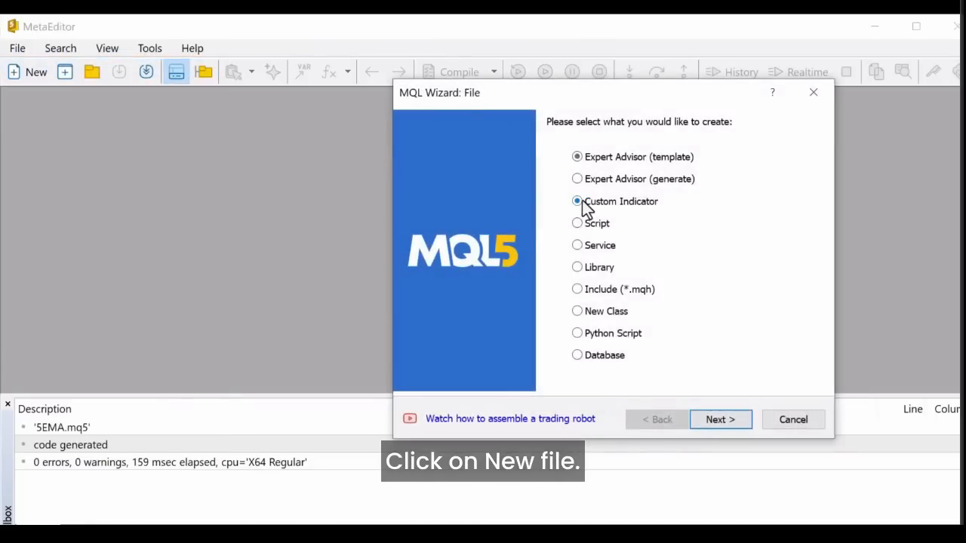
click(722, 419)
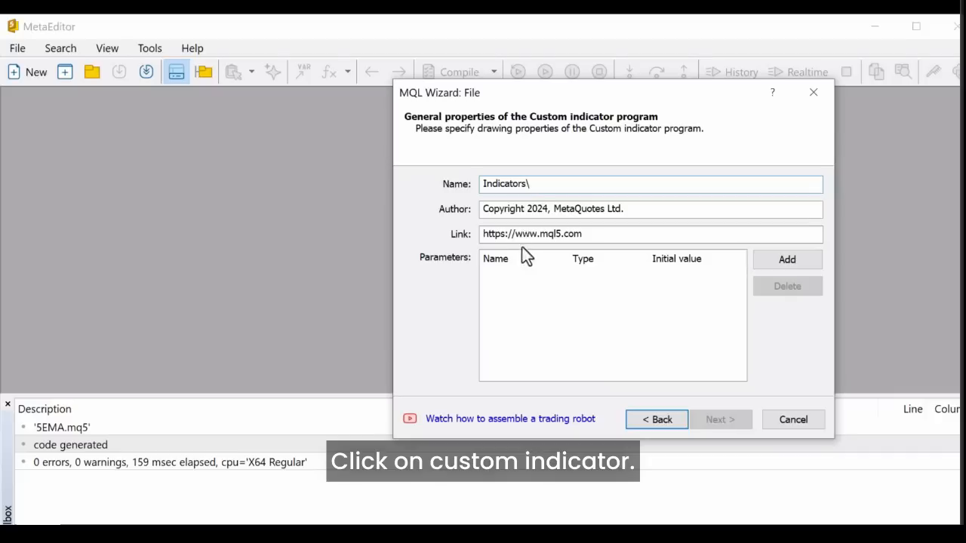
click(538, 184)
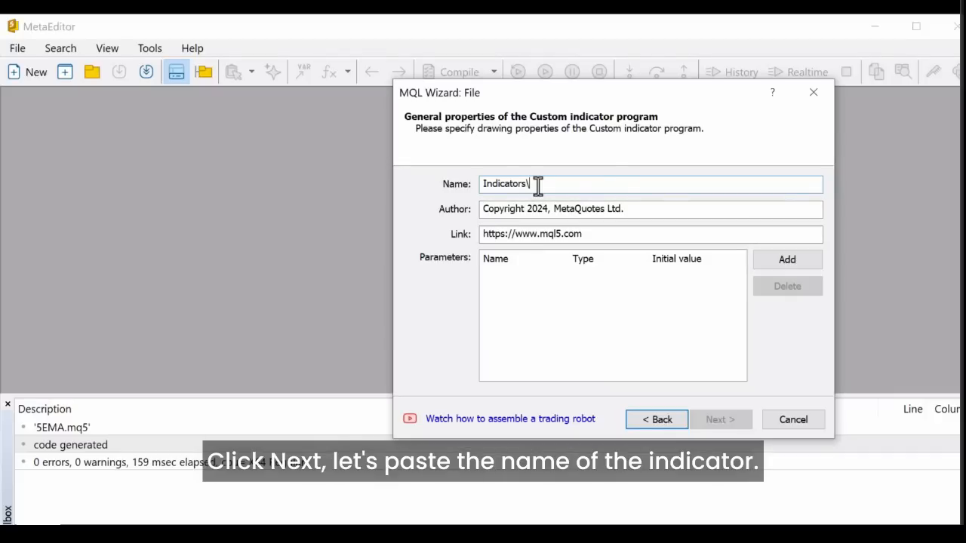
text(Multiple EMA Indicator)
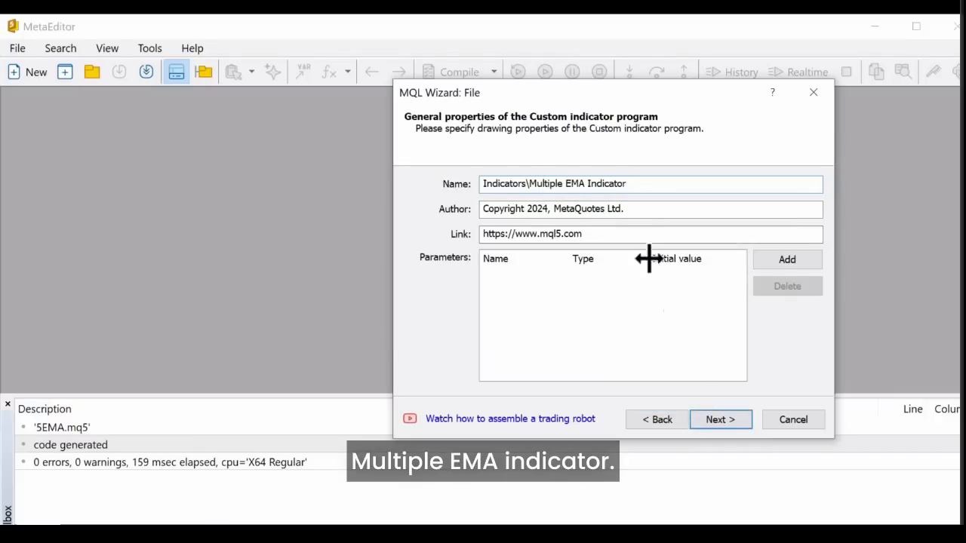
click(722, 419)
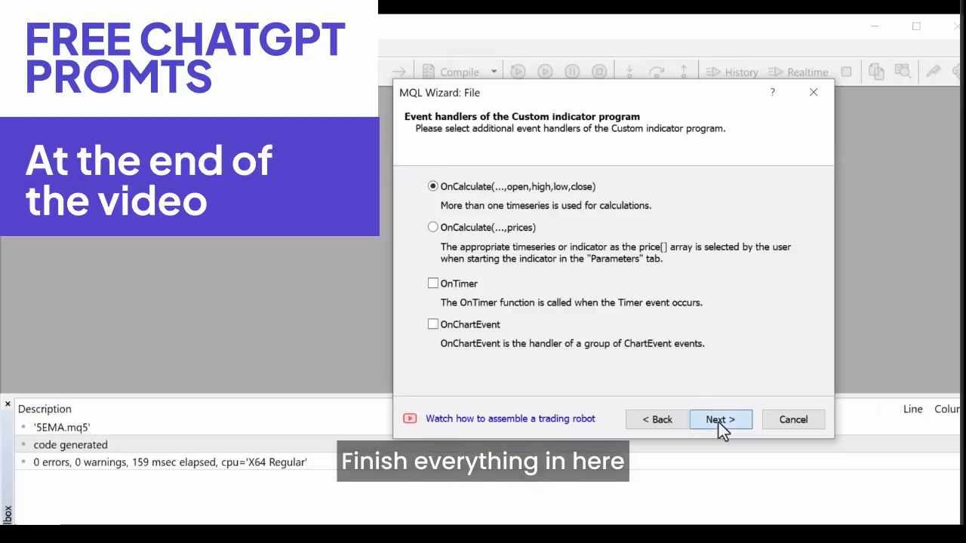
click(721, 420)
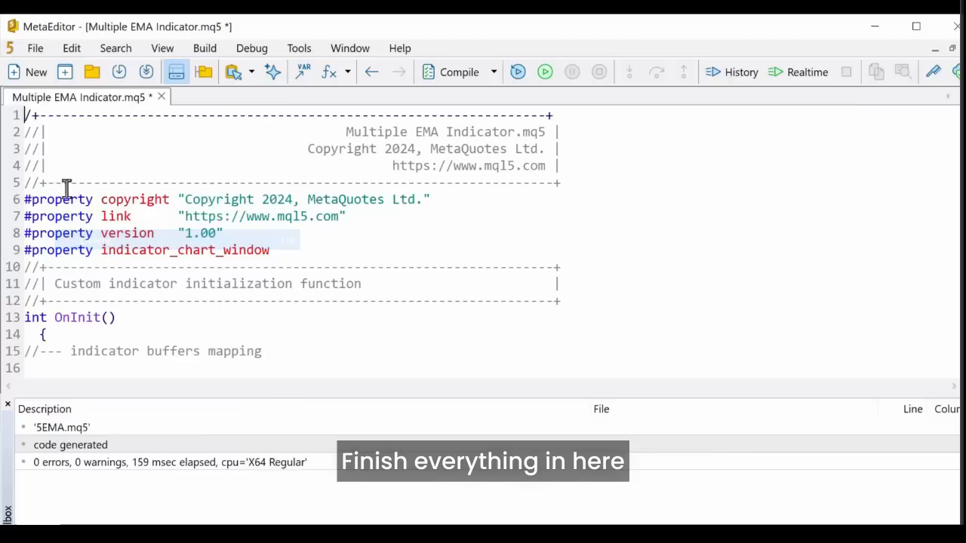
- Delete the template code, paste ChatGPT's MQL5 code and compile it with 0 errors, 0 warnings
click(71, 47)
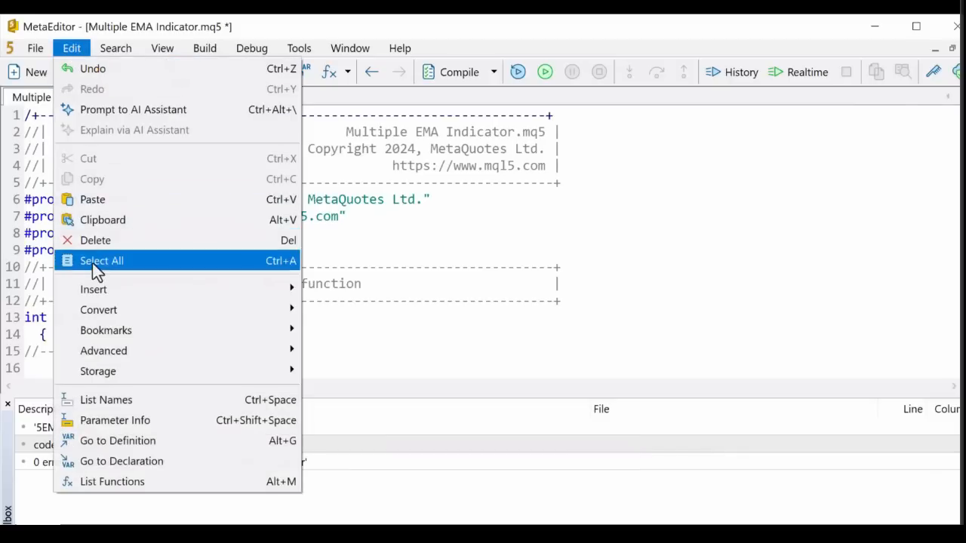
click(101, 260)
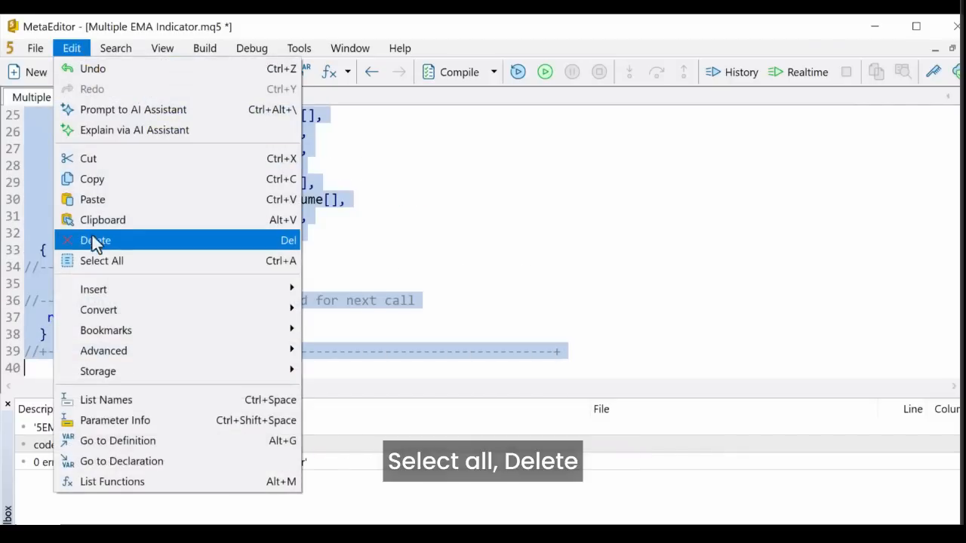
click(93, 240)
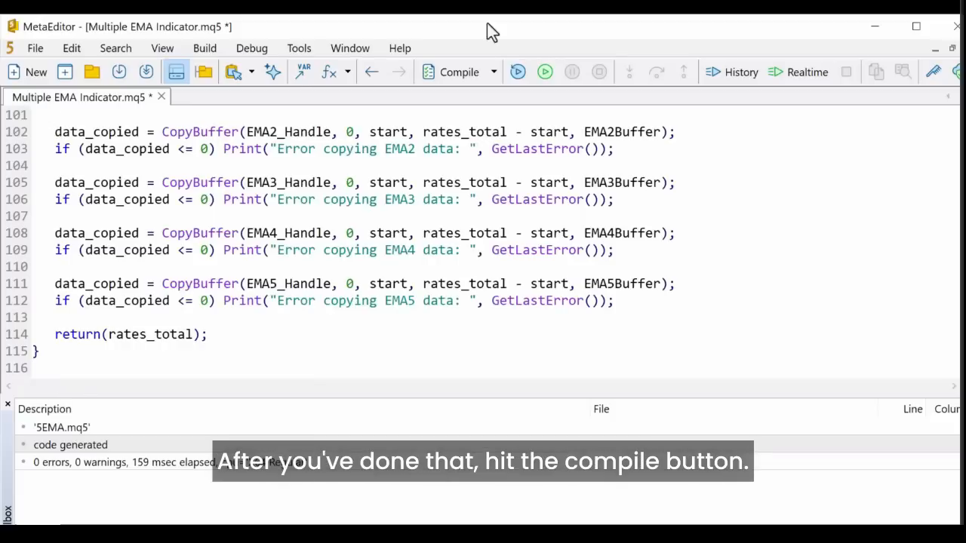
click(457, 72)
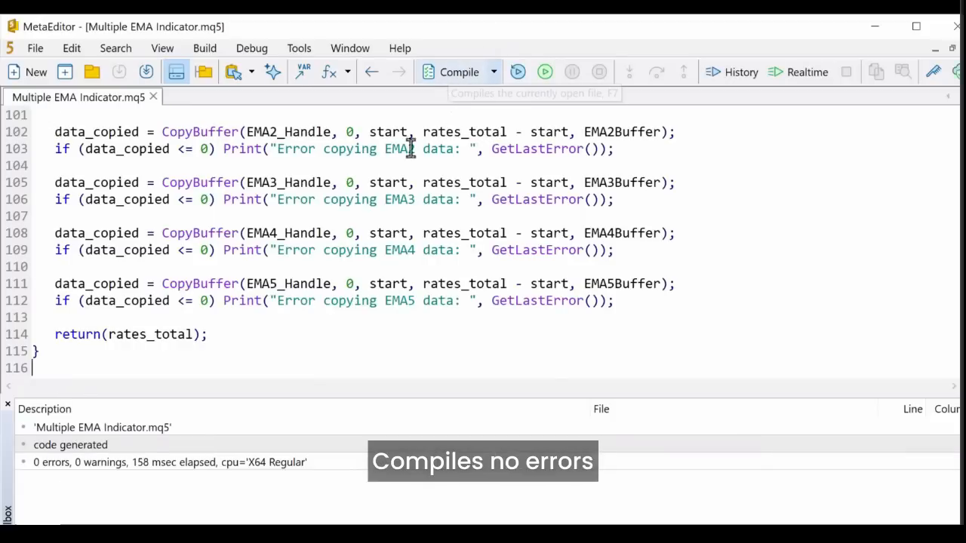
mouse_move(91, 462)
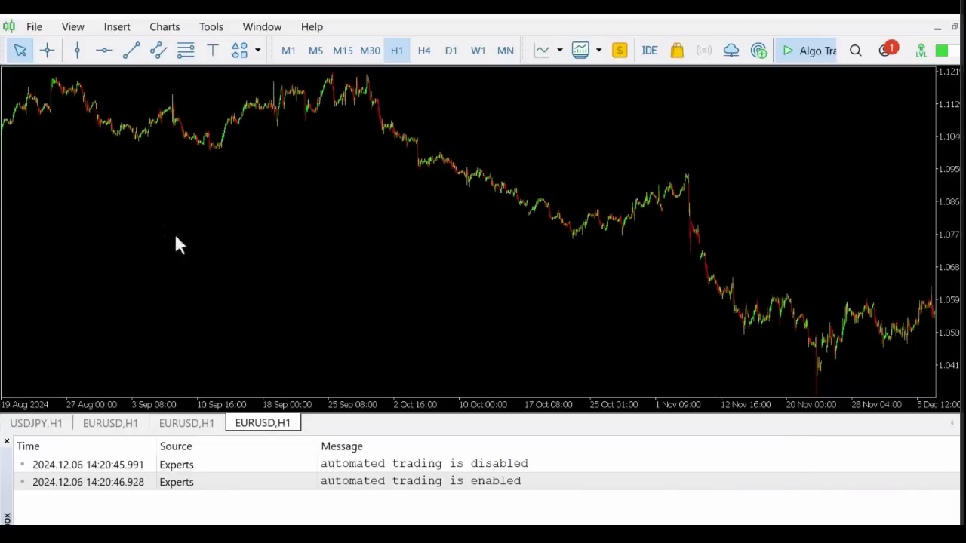
- Attach Multiple EMA Indicator from the Navigator to EURUSD H1, checking Inputs and Colors, confirming OK
click(73, 26)
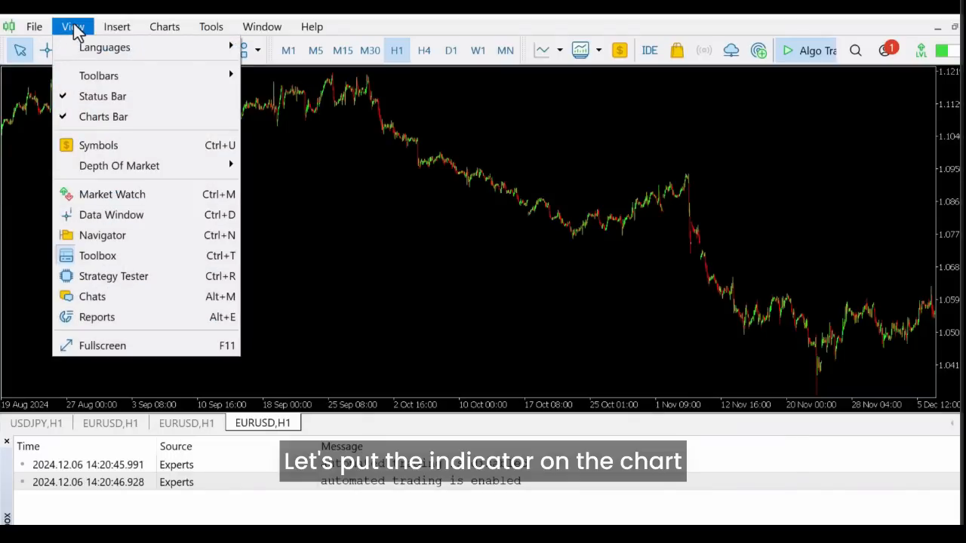
click(103, 235)
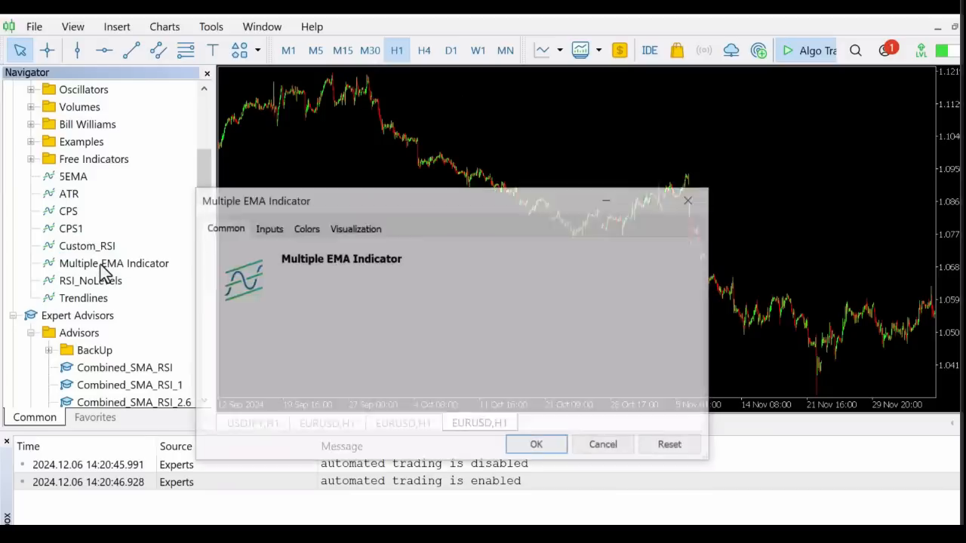
click(268, 228)
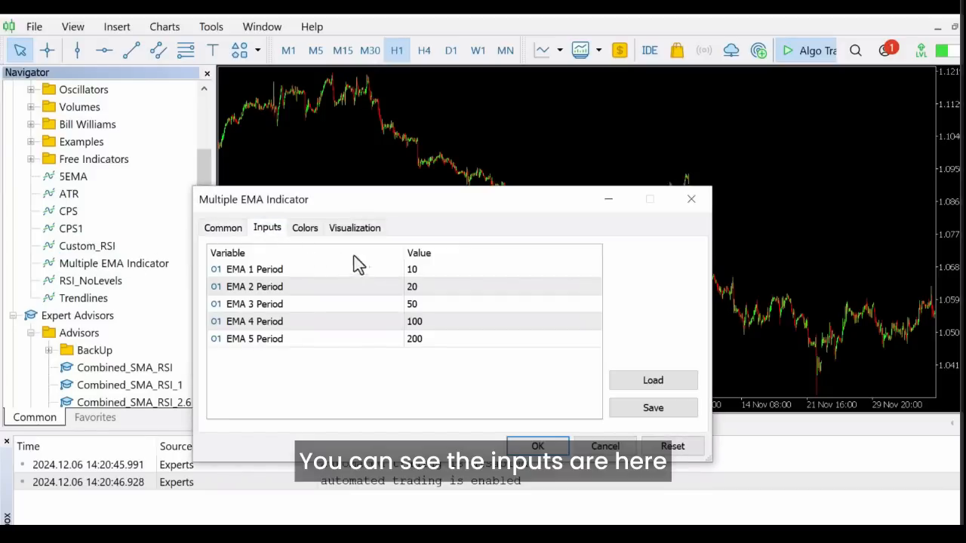
click(305, 226)
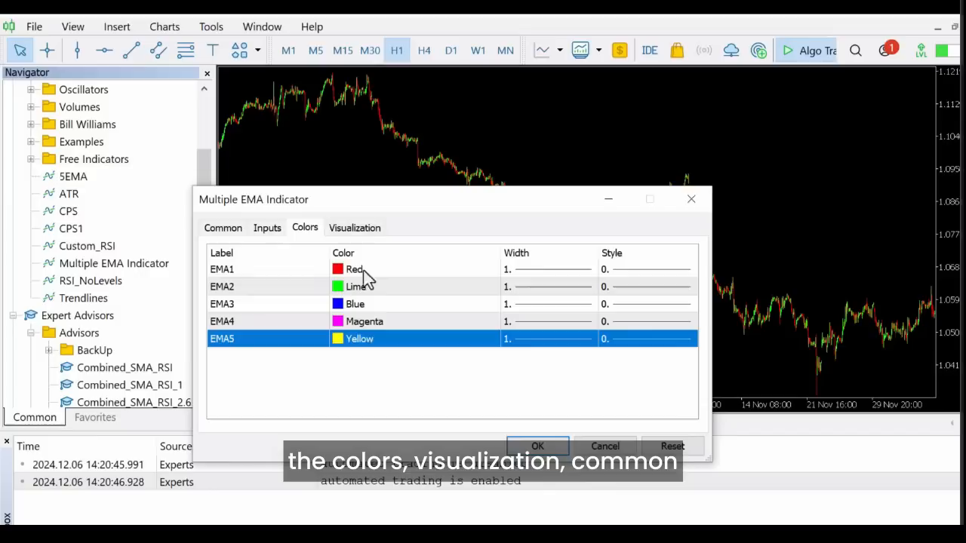
click(224, 226)
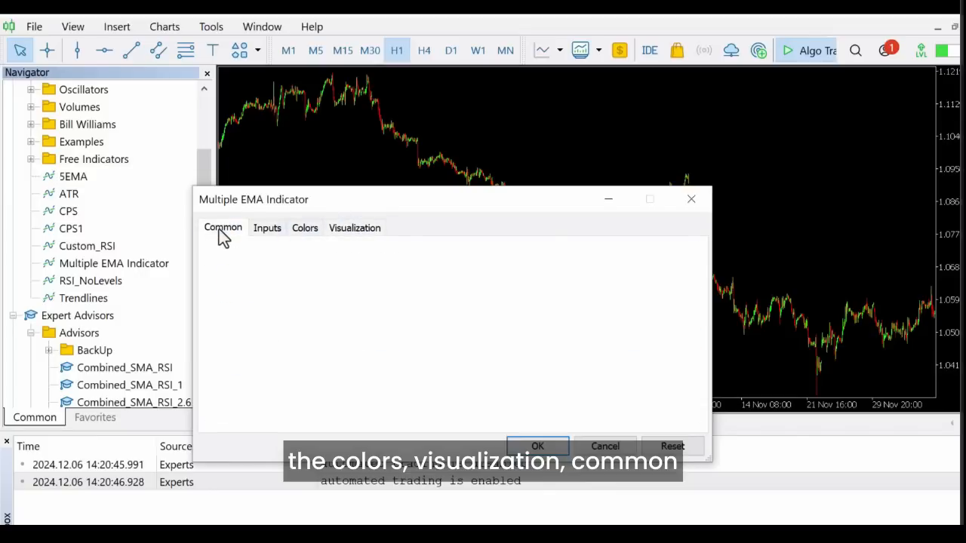
click(537, 447)
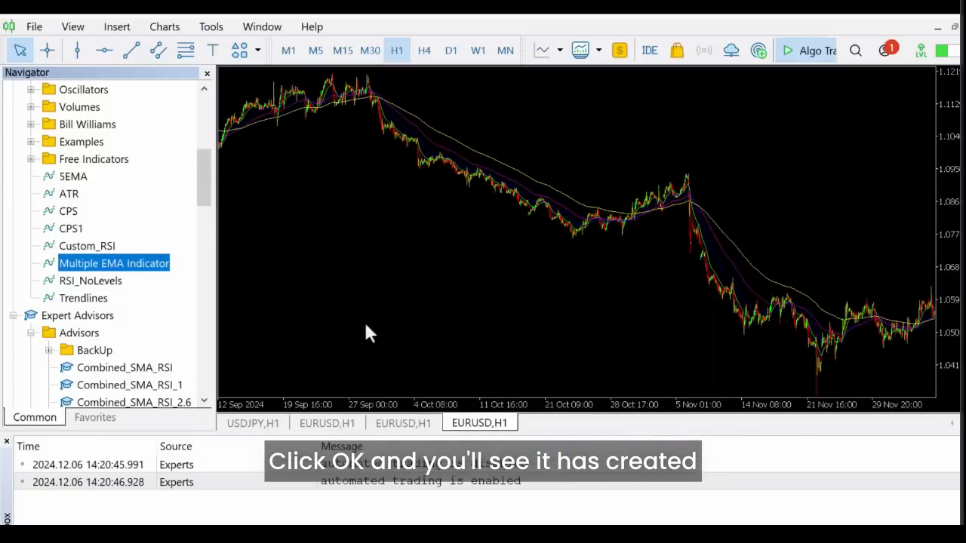
mouse_move(428, 164)
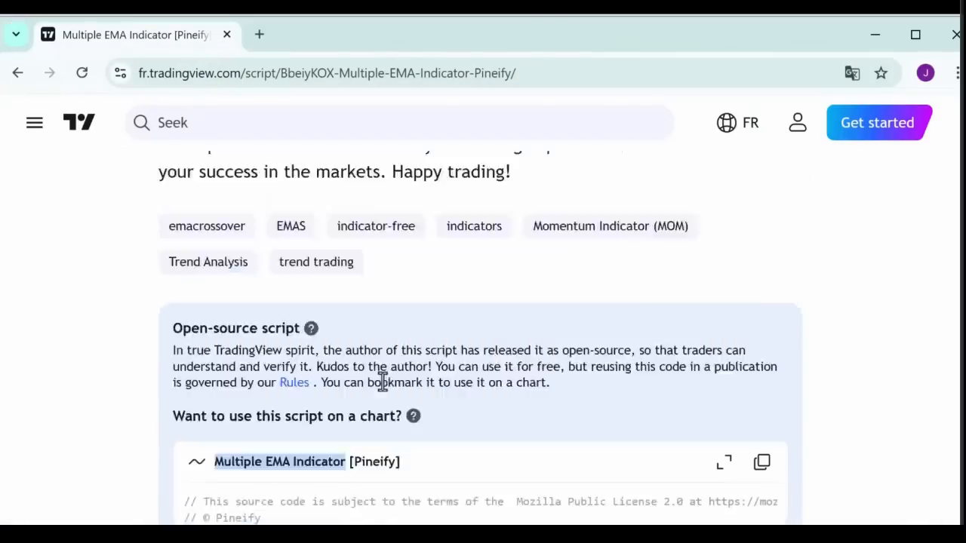
- Scroll the TradingView script page to show the Multiple EMA Indicator example on the Bitcoin chart
scroll(down, 3)
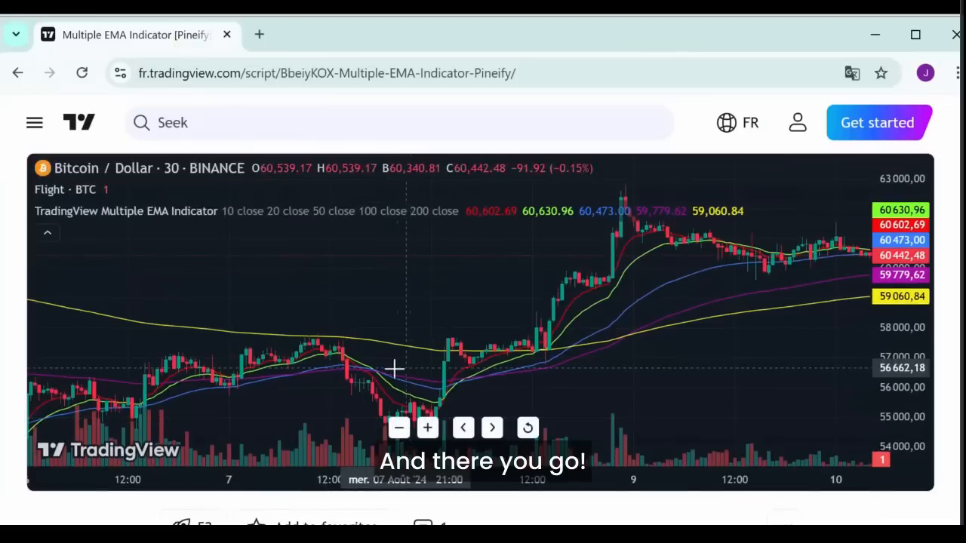
mouse_move(697, 278)
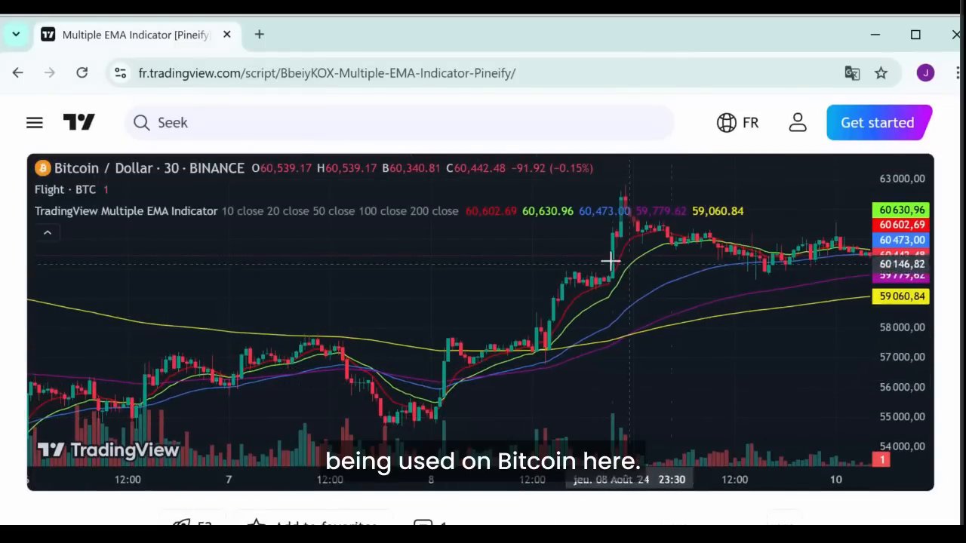
mouse_move(228, 248)
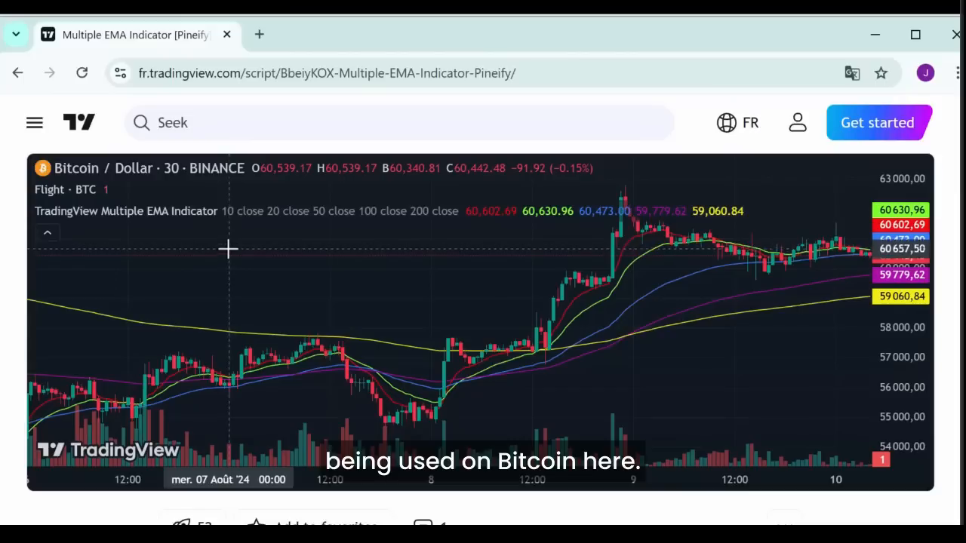